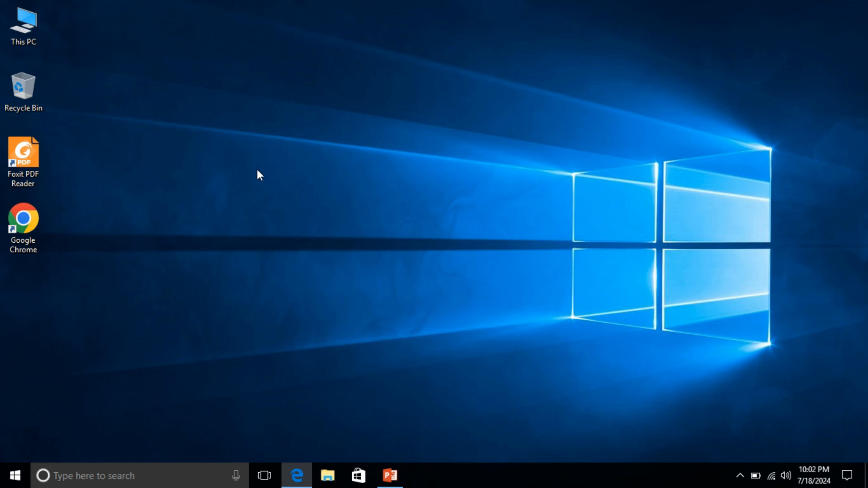
mouse_move(184, 289)
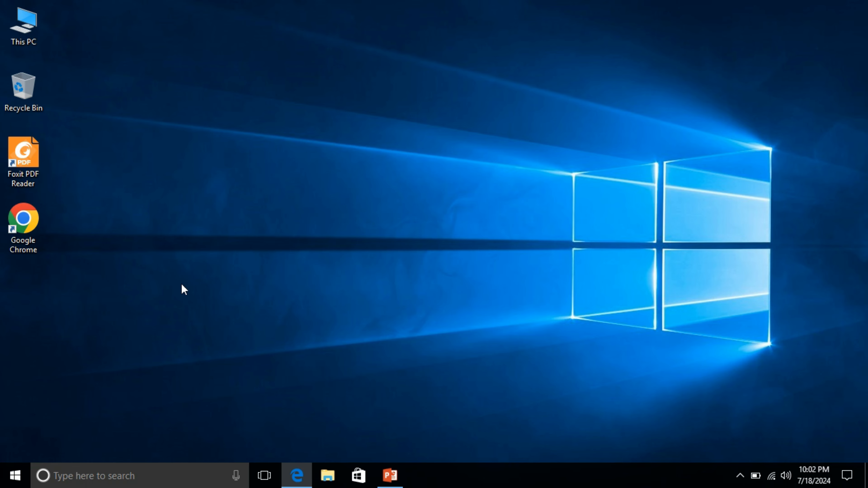
Open the Start menu from the taskbar Start button.
click(11, 476)
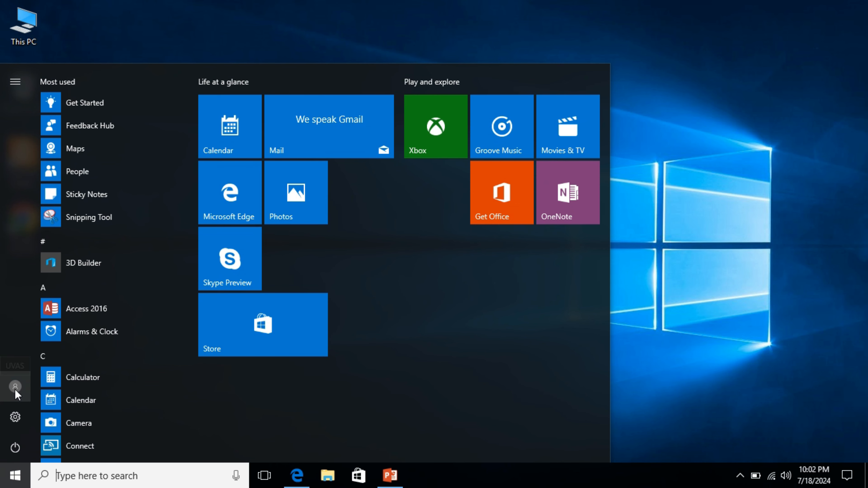
Reach Accounts > Sign-in options in a maximized Settings window and begin the Password Change flow.
click(16, 388)
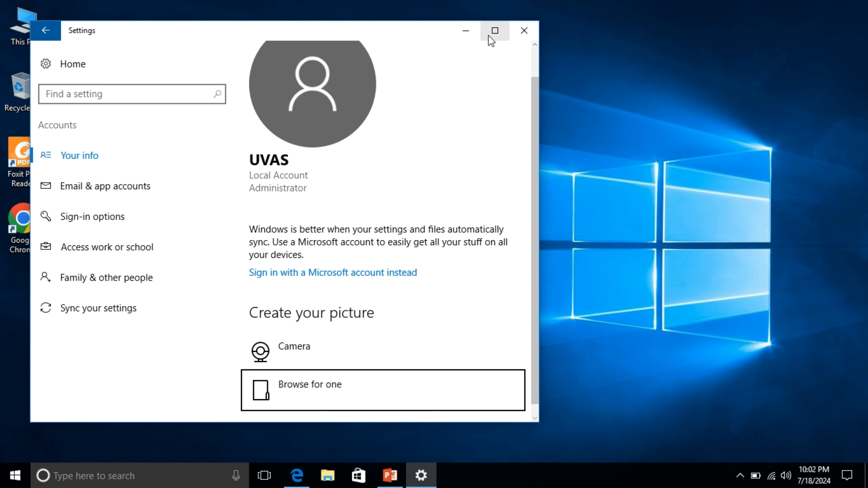
click(494, 30)
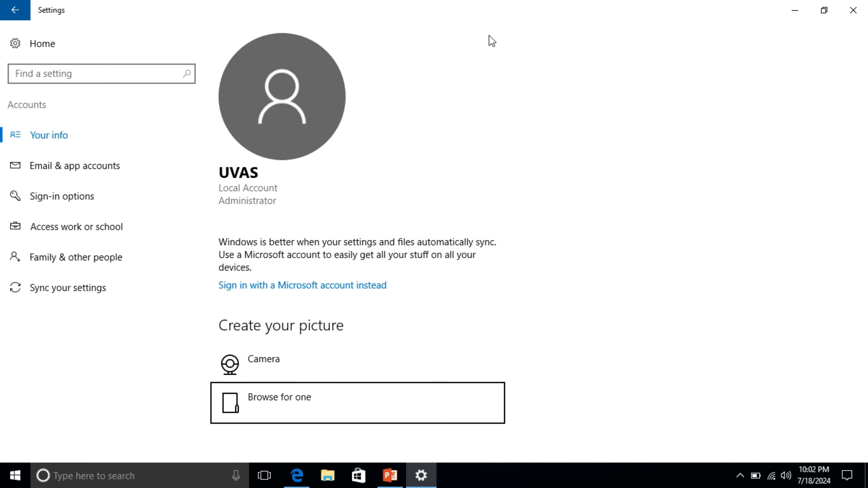
mouse_move(237, 168)
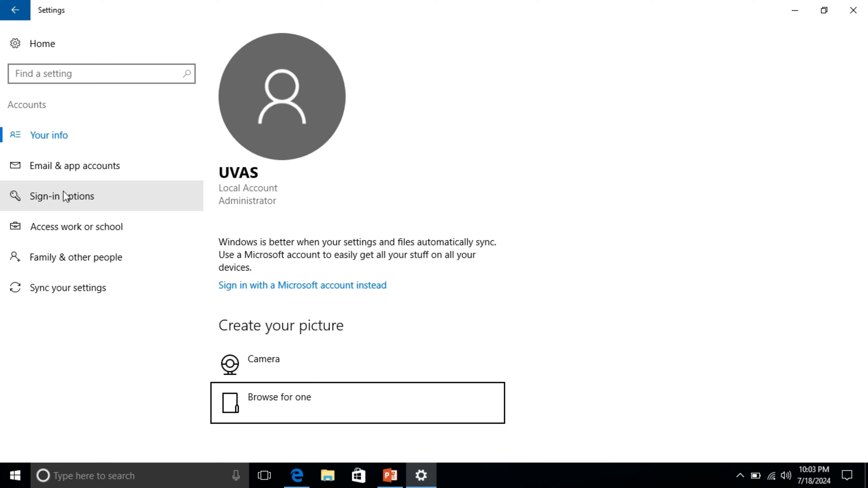
click(62, 196)
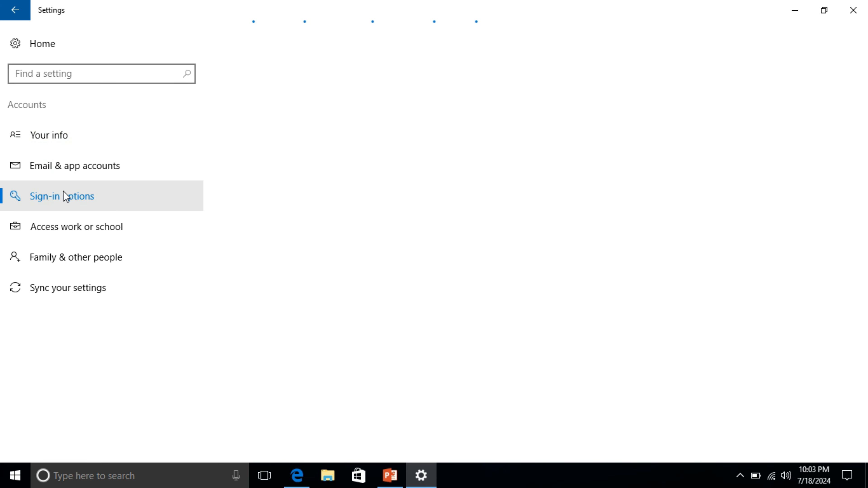
click(61, 196)
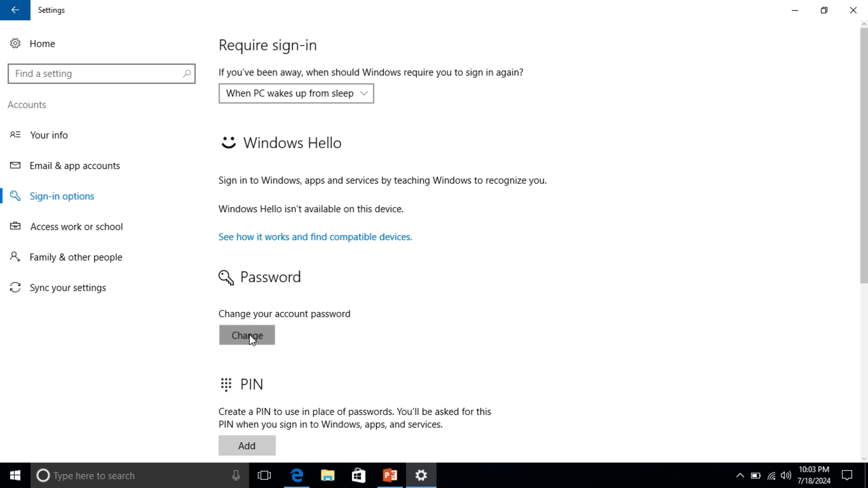
click(246, 335)
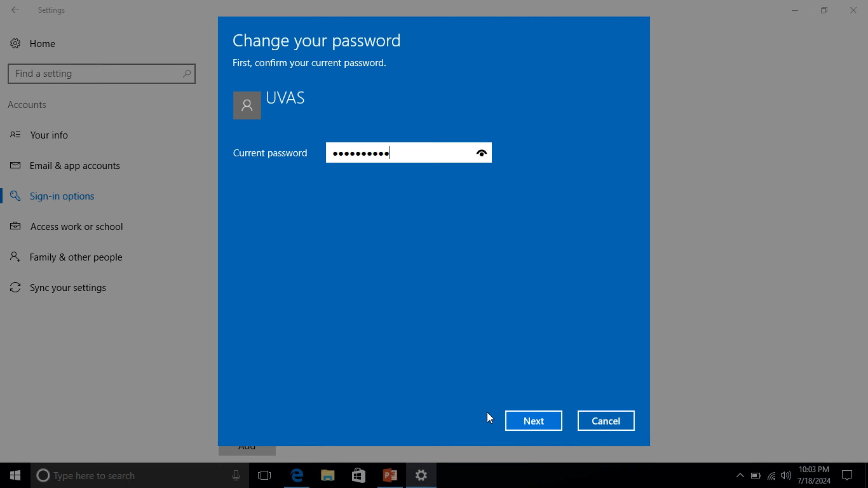
Confirm the current password, submit blank new-password fields and hint, and finish to remove the password.
click(532, 421)
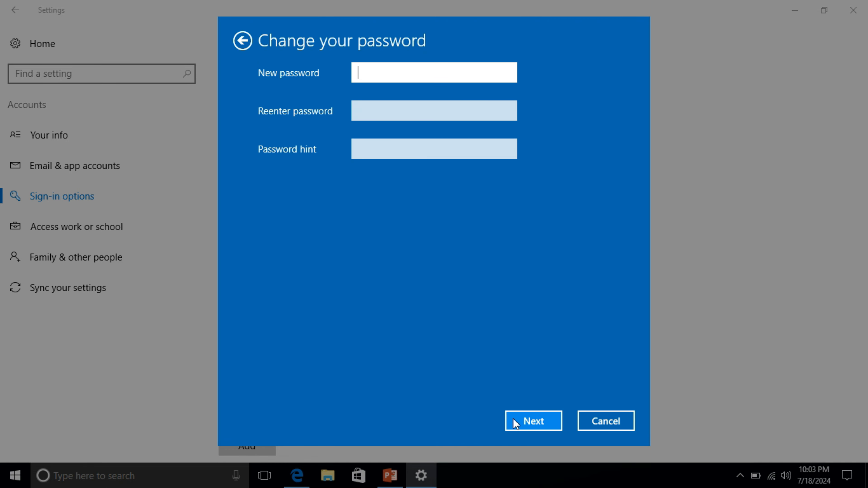
mouse_move(430, 141)
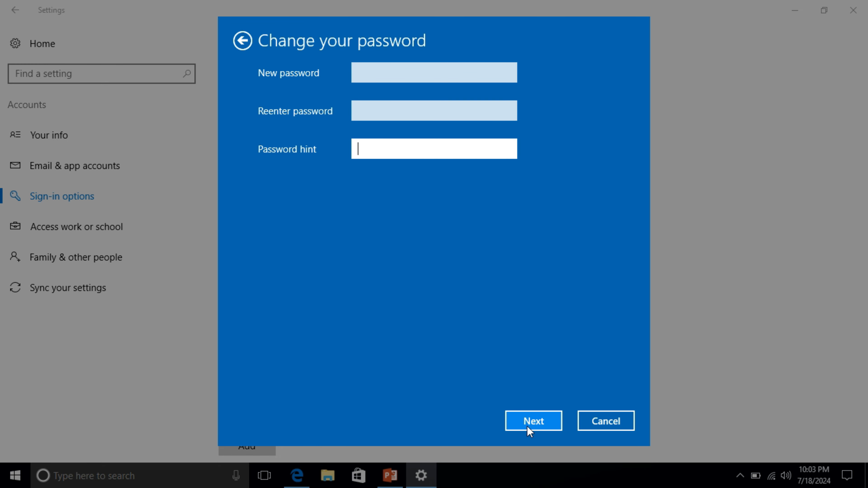
click(533, 421)
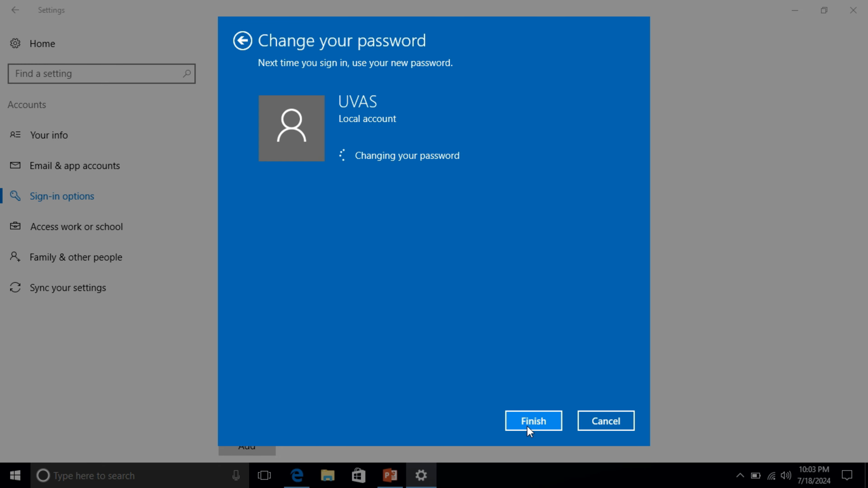
click(532, 421)
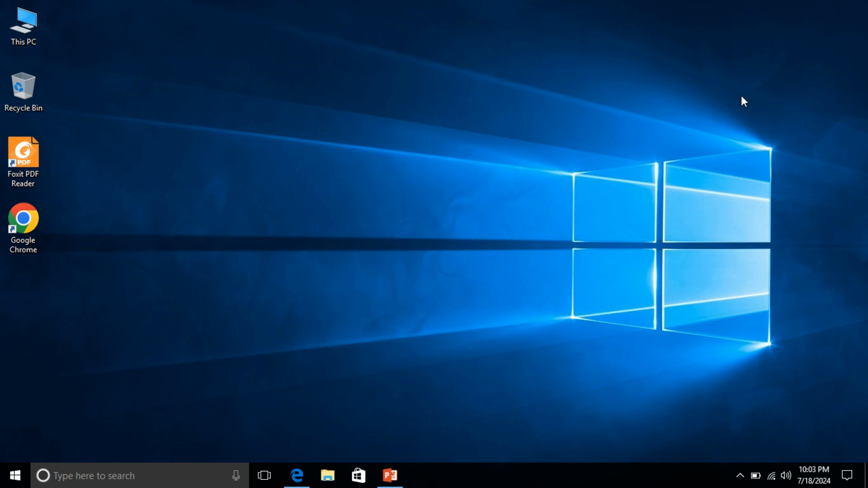
mouse_move(457, 45)
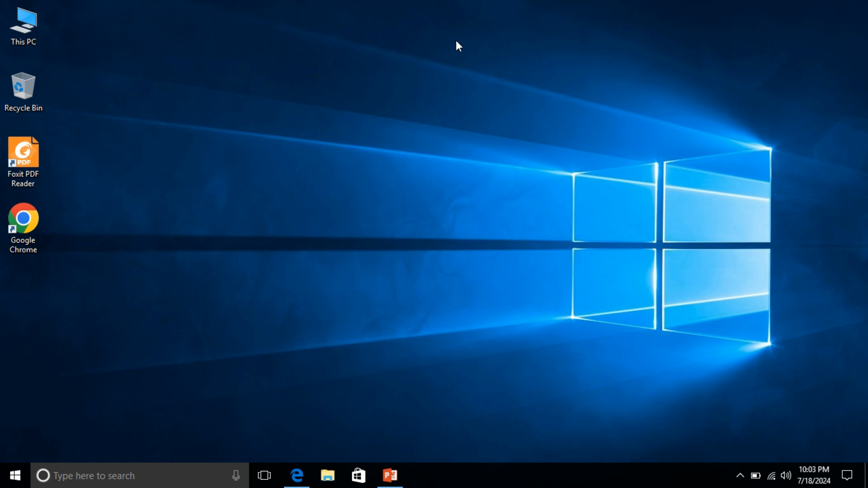